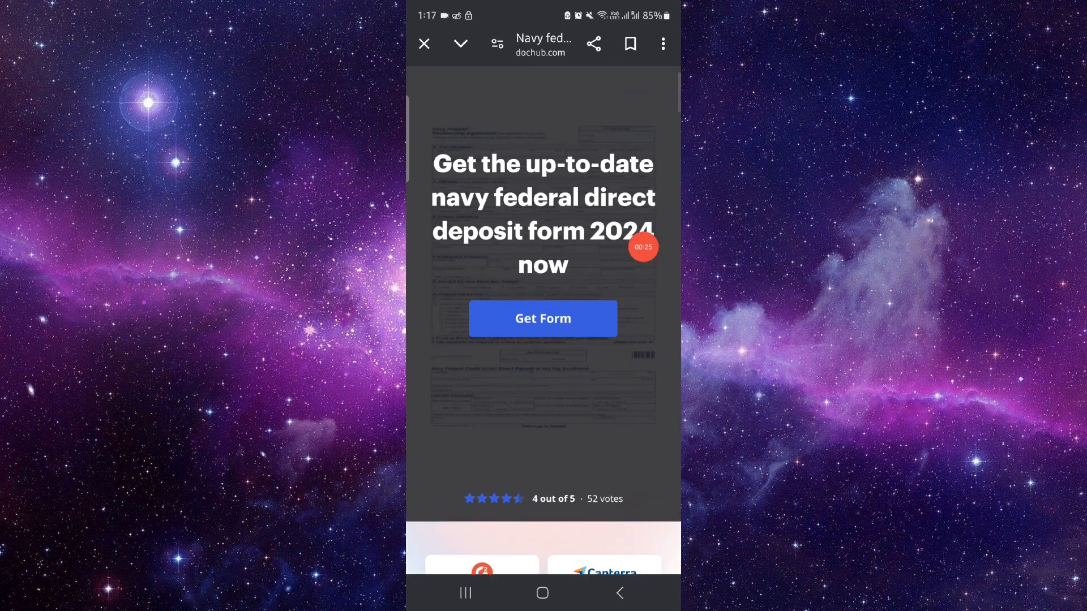
- Request the Navy Federal direct deposit form via Get Form and review the ratings and how-it-works steps
scroll("down", 3)
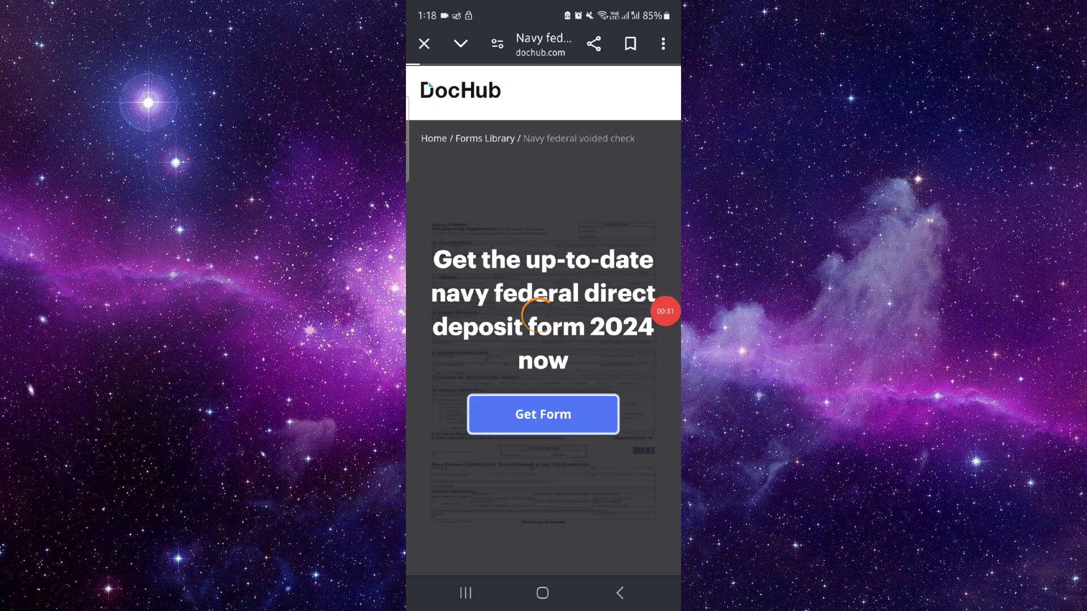
left_click(543, 414)
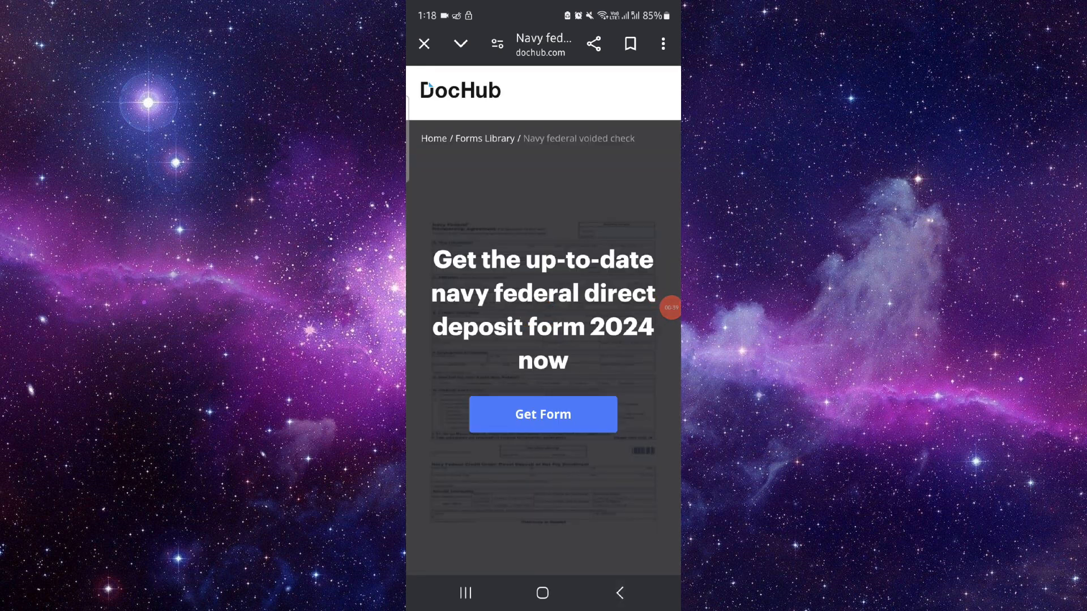
scroll("down", 3)
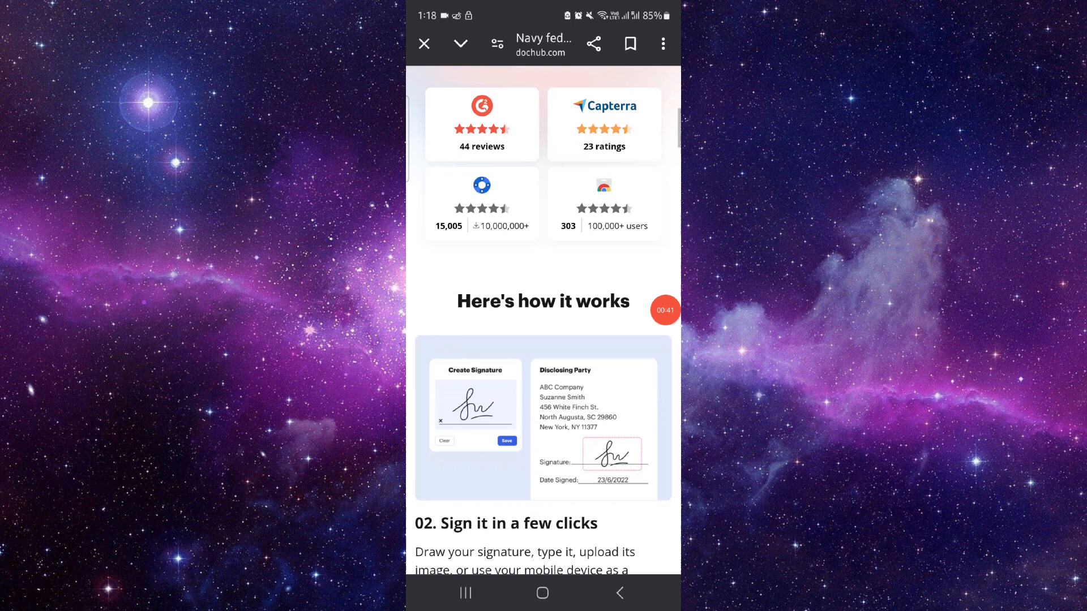